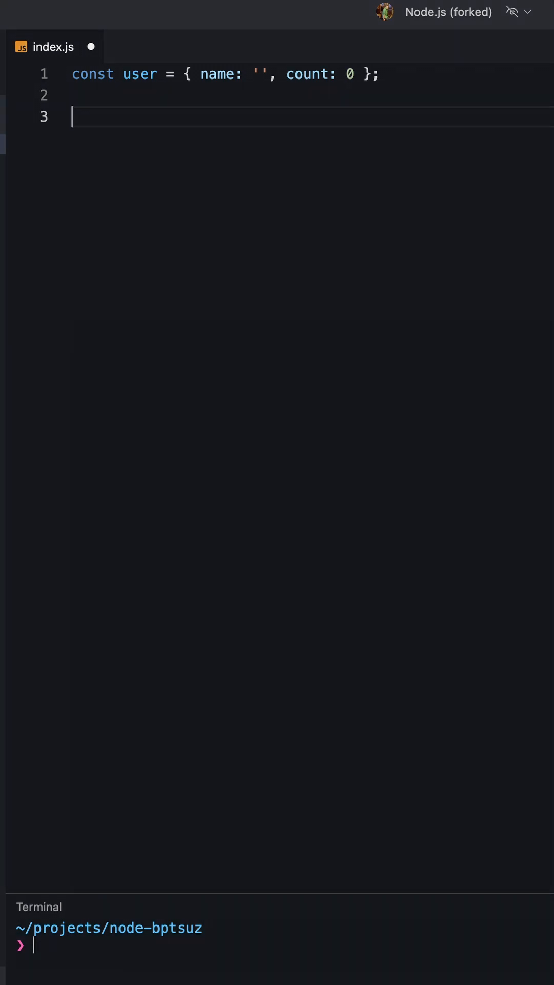
- Write let userName = user.name || 'Guest'; and log it with a // Guest comment
text(let userName = user.name || 'Guest';)
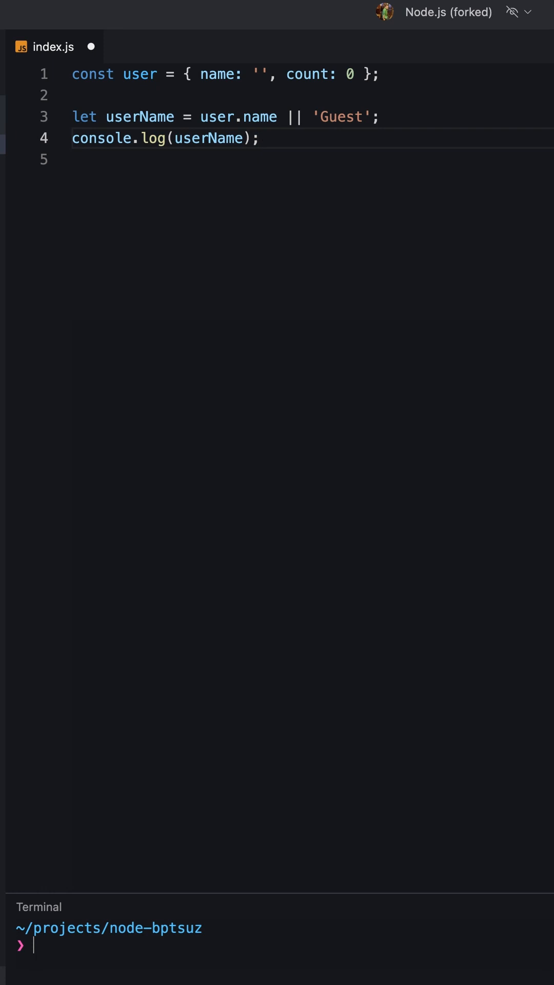
text(// Guest)
text(userName = user.name ?? 'Guest';)
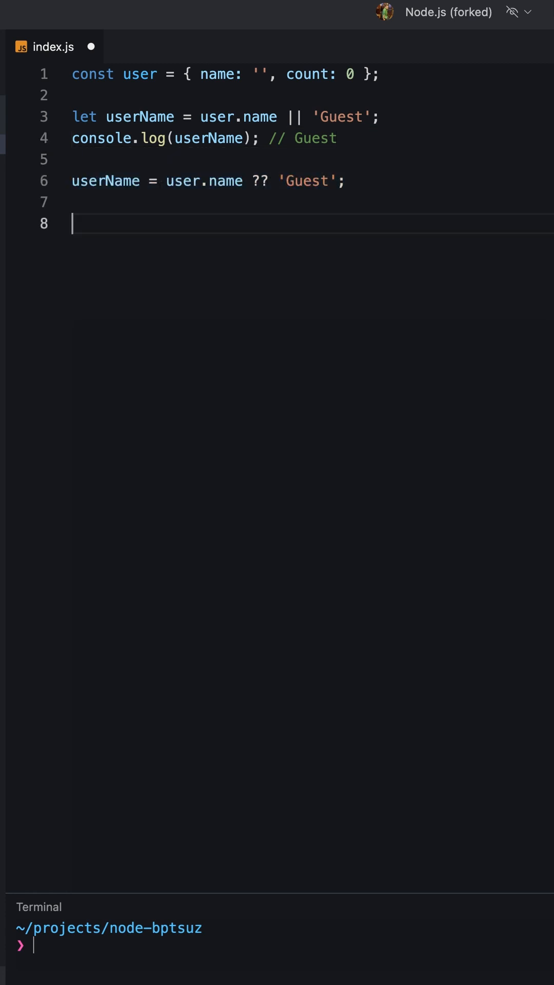
- Log the ?? version of userName with a // '' output comment
text(console.log(userName);)
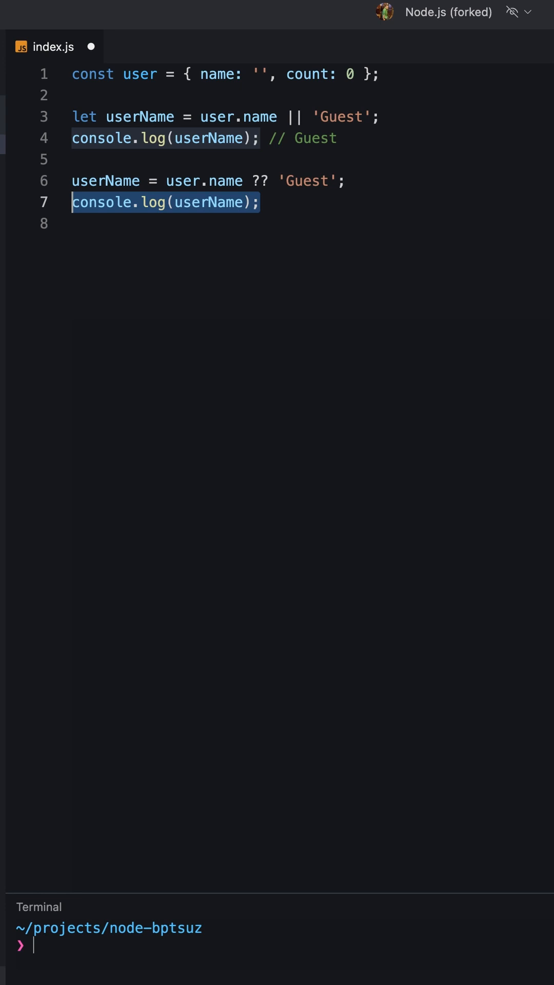
text(// '')
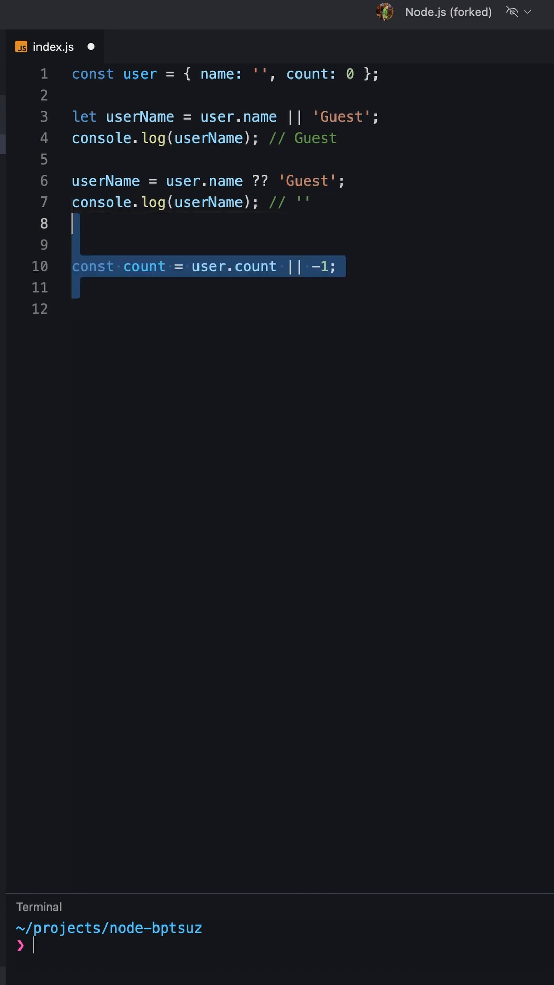
- Log count with a // -1 comment and the ?? reassignment with // 0
text(console.log(count); // 0)
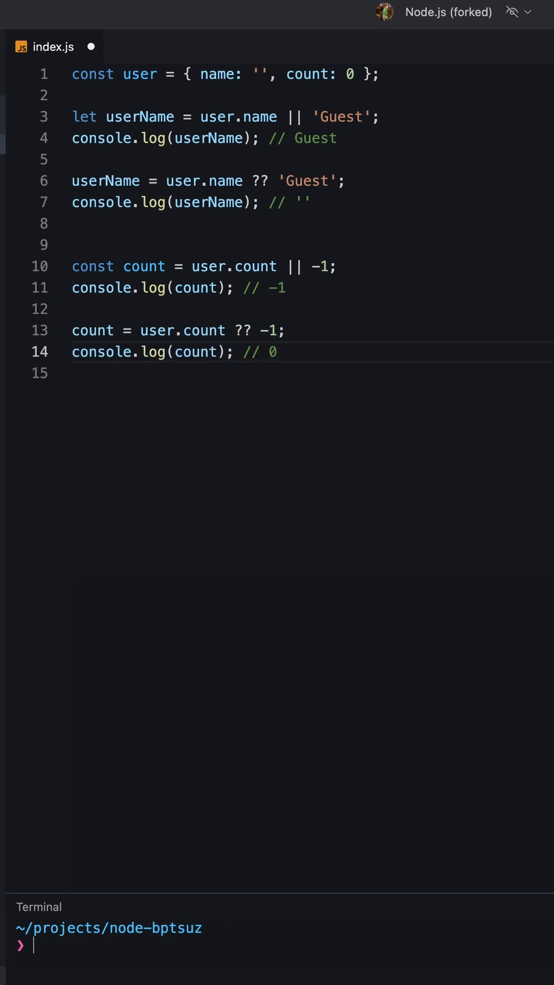
click(275, 352)
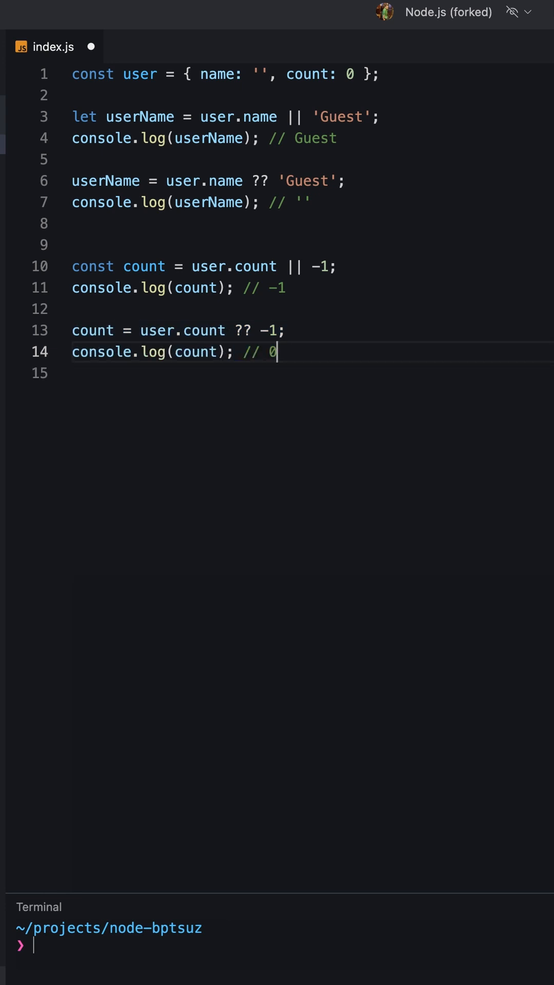